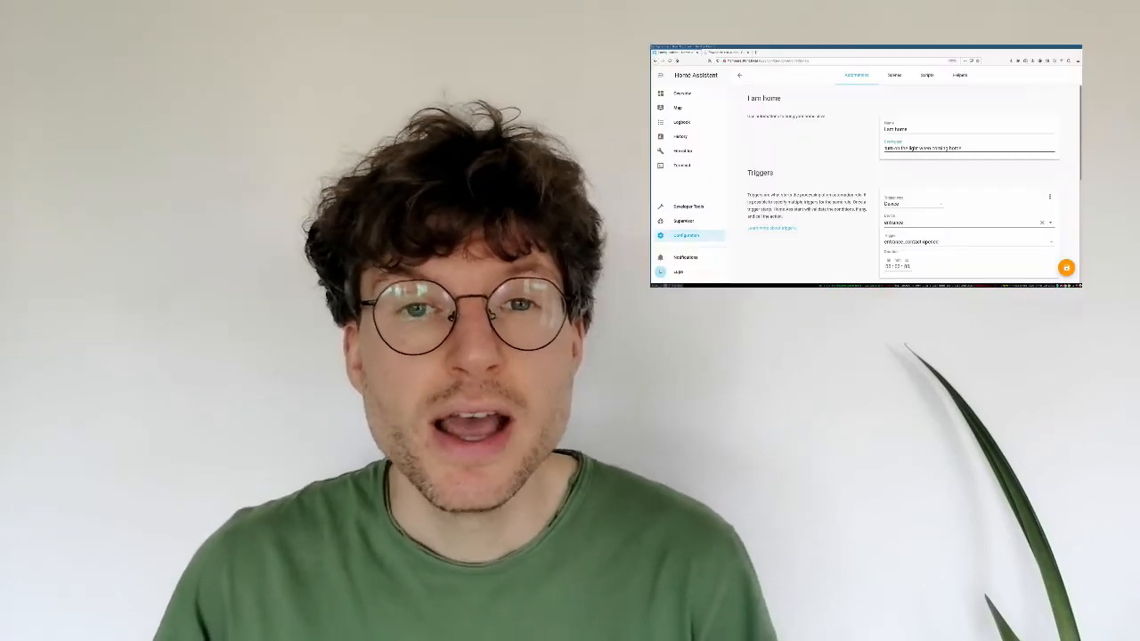
Add a Sun condition for before sunrise and after sunset, then request its deletion
scroll(down, 3)
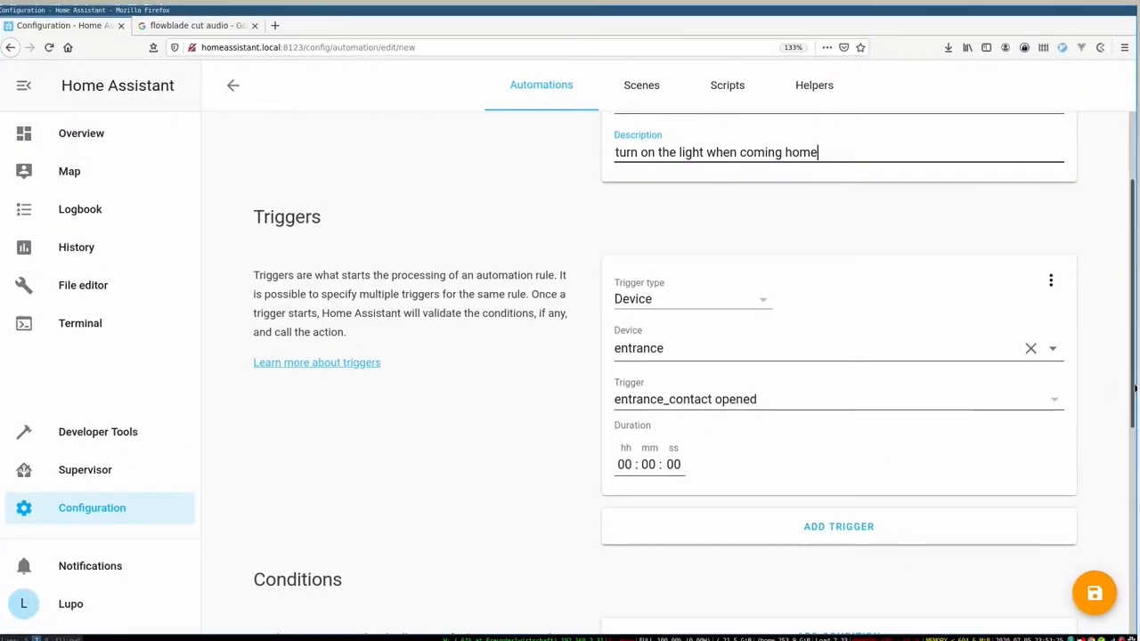
scroll(down, 3)
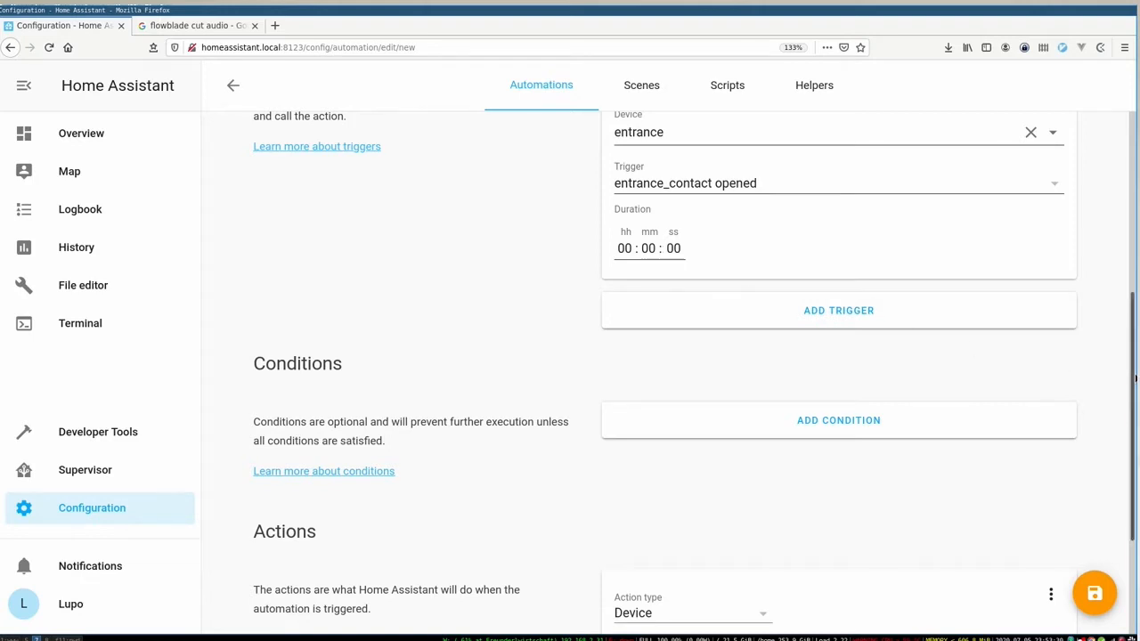
scroll(down, 3)
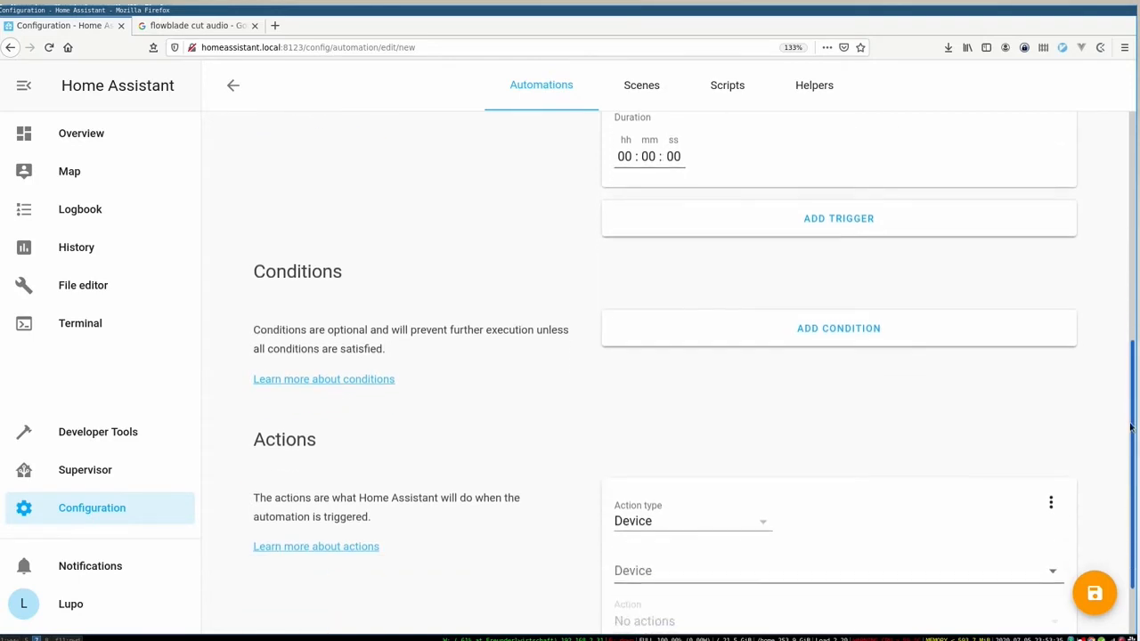
mouse_move(773, 377)
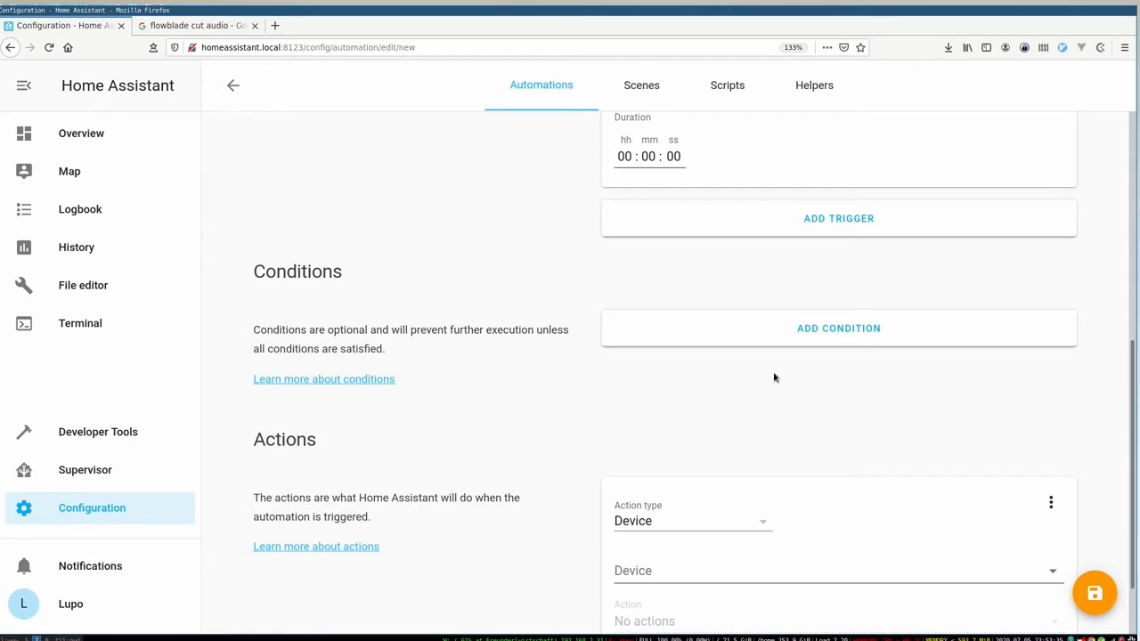
mouse_move(886, 361)
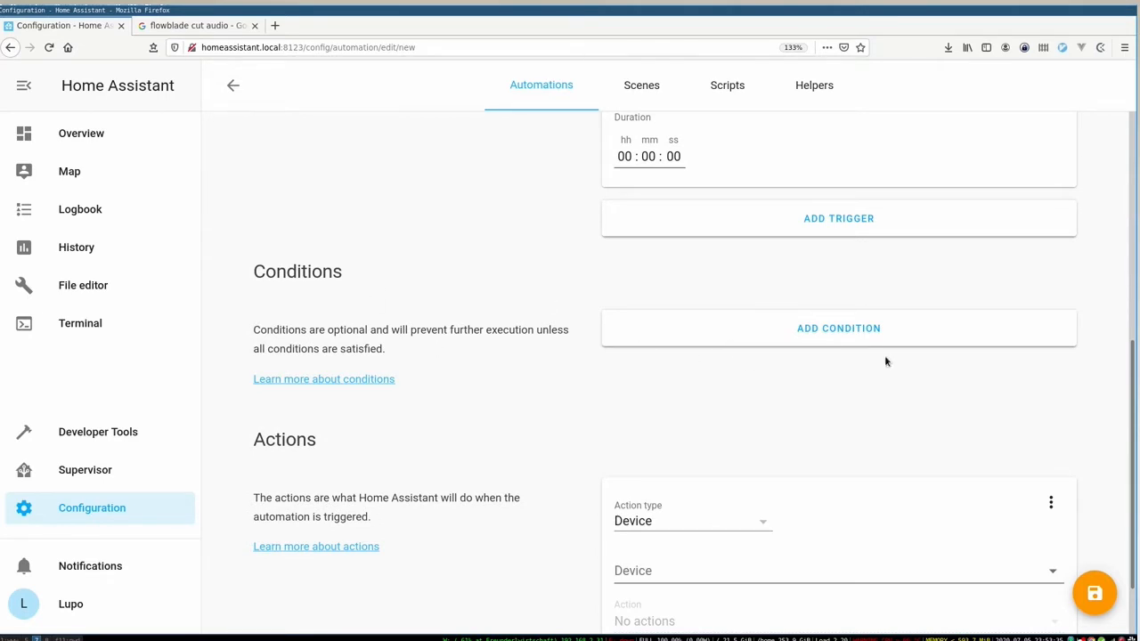
click(838, 328)
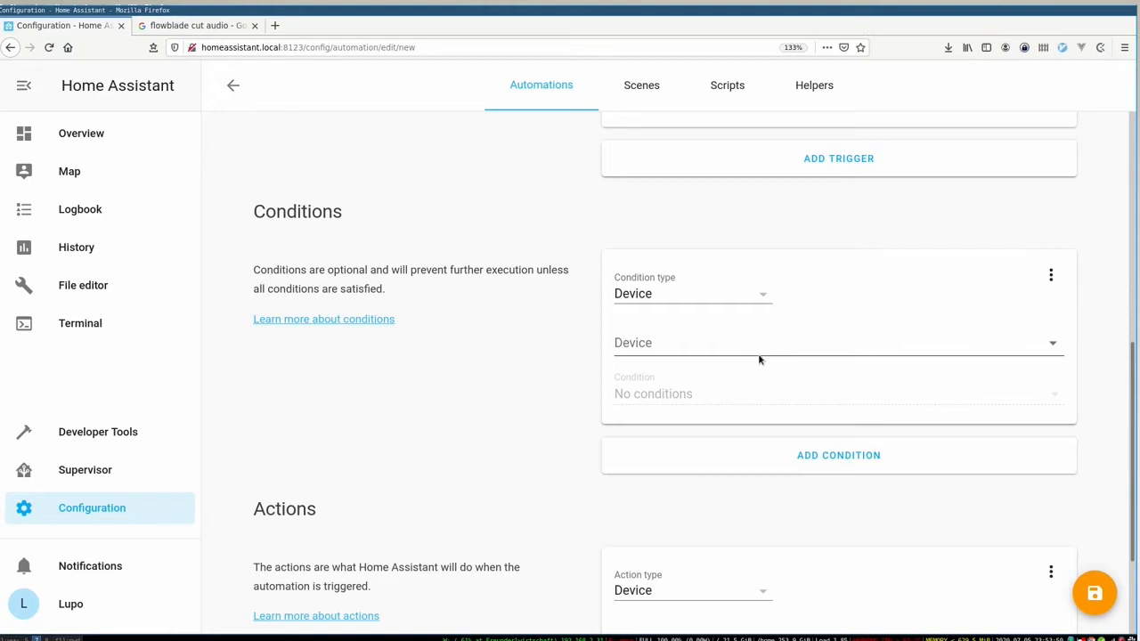
click(692, 294)
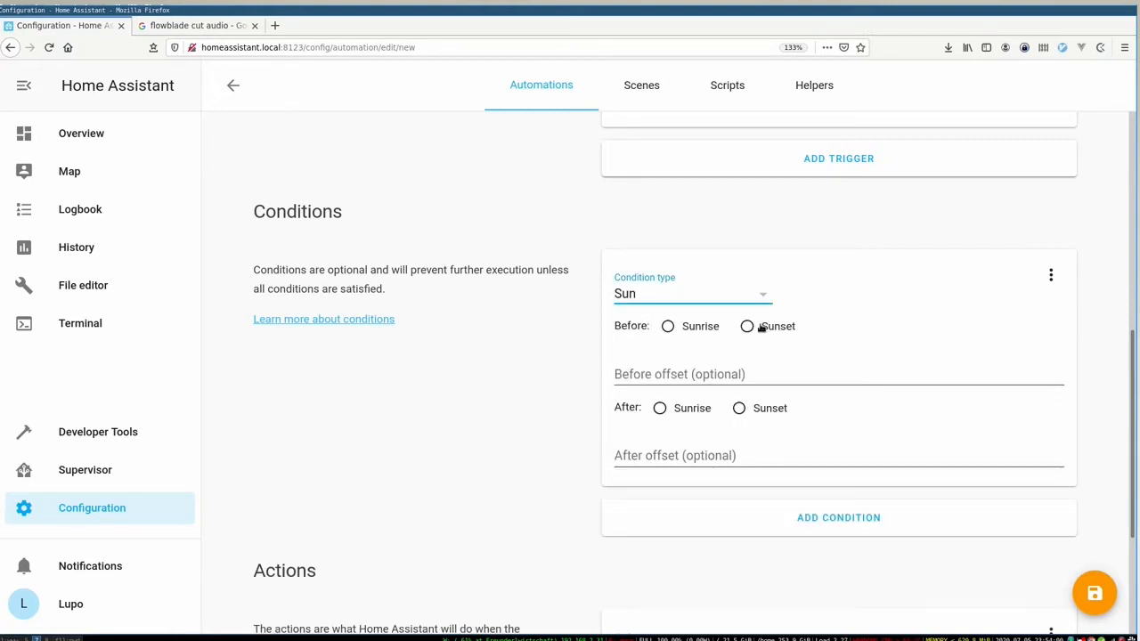
mouse_move(729, 369)
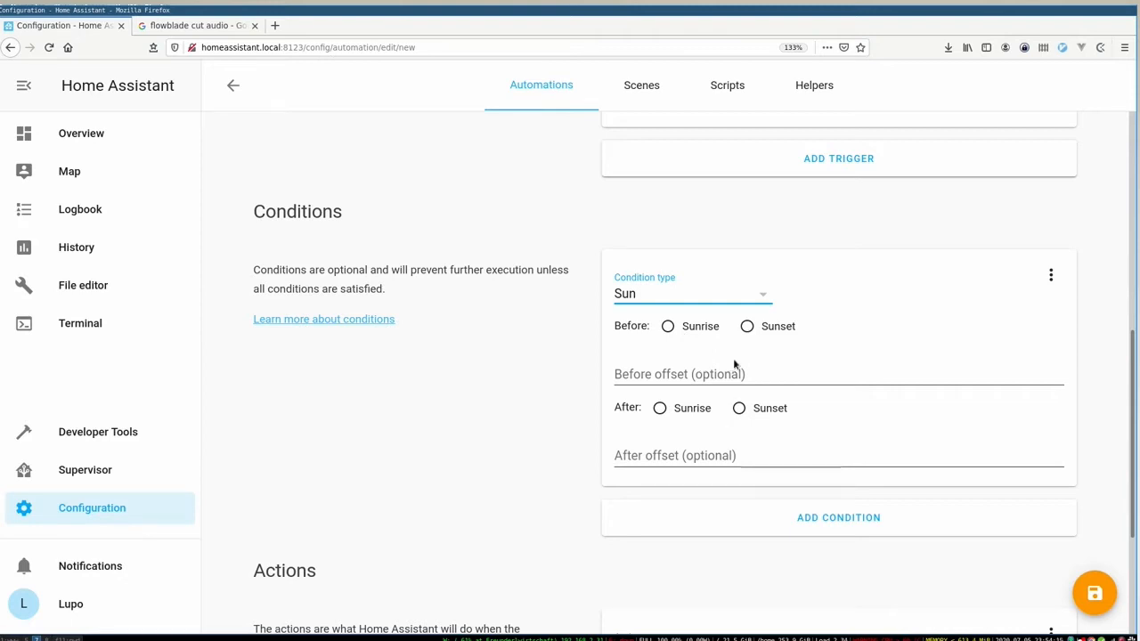
mouse_move(767, 340)
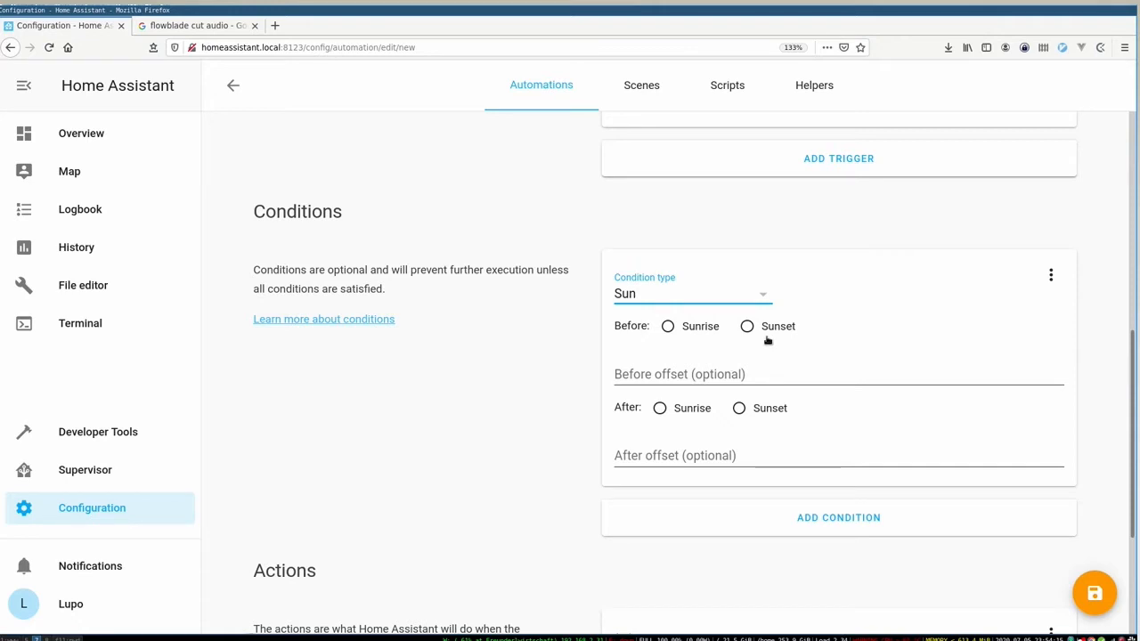
click(668, 326)
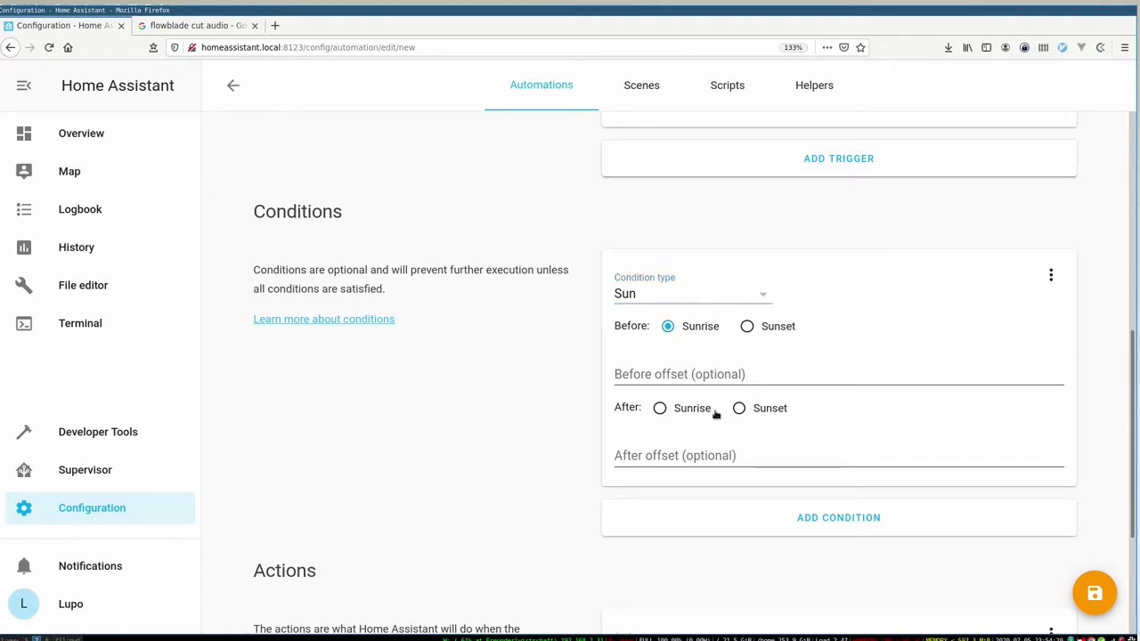
click(739, 407)
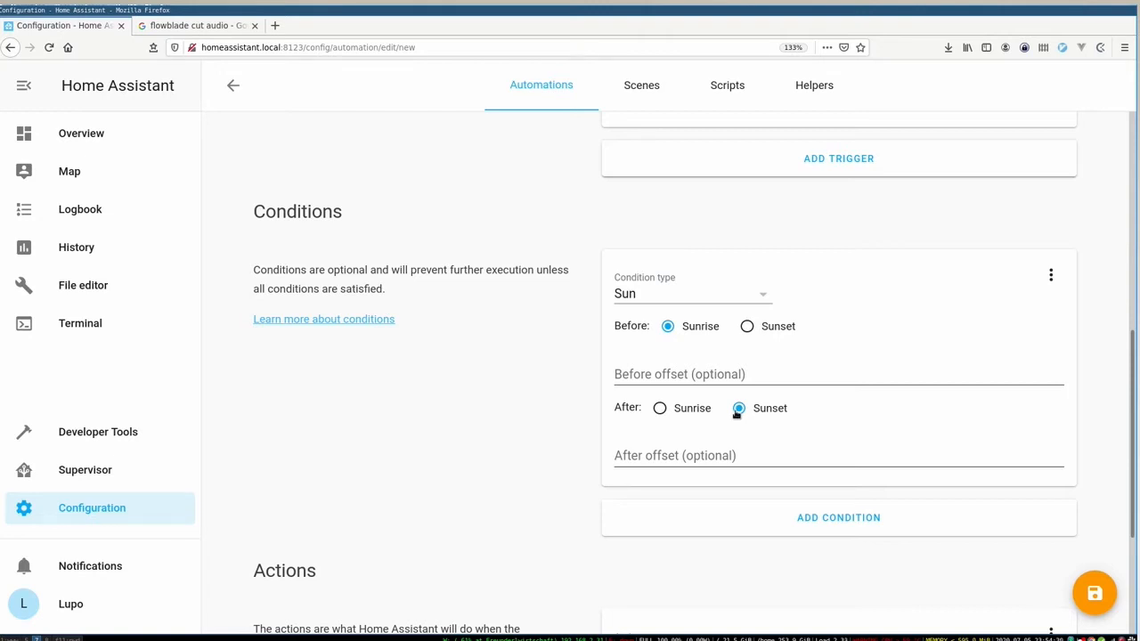
click(1051, 274)
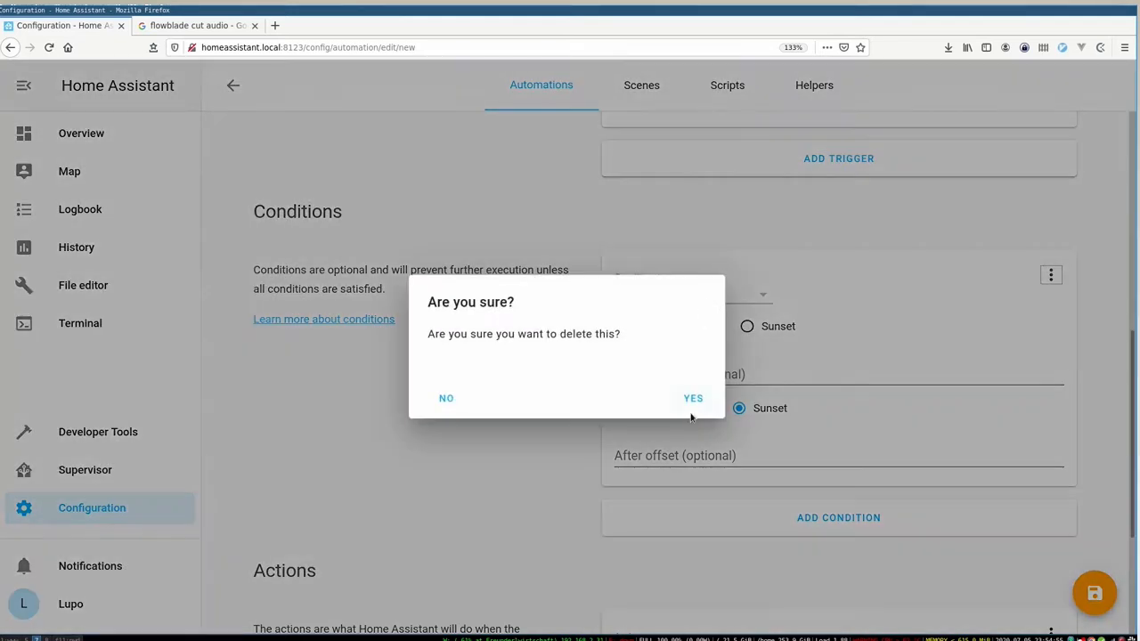
Confirm the deletion and add an Or condition with a nested after-sunset Sun condition
click(693, 398)
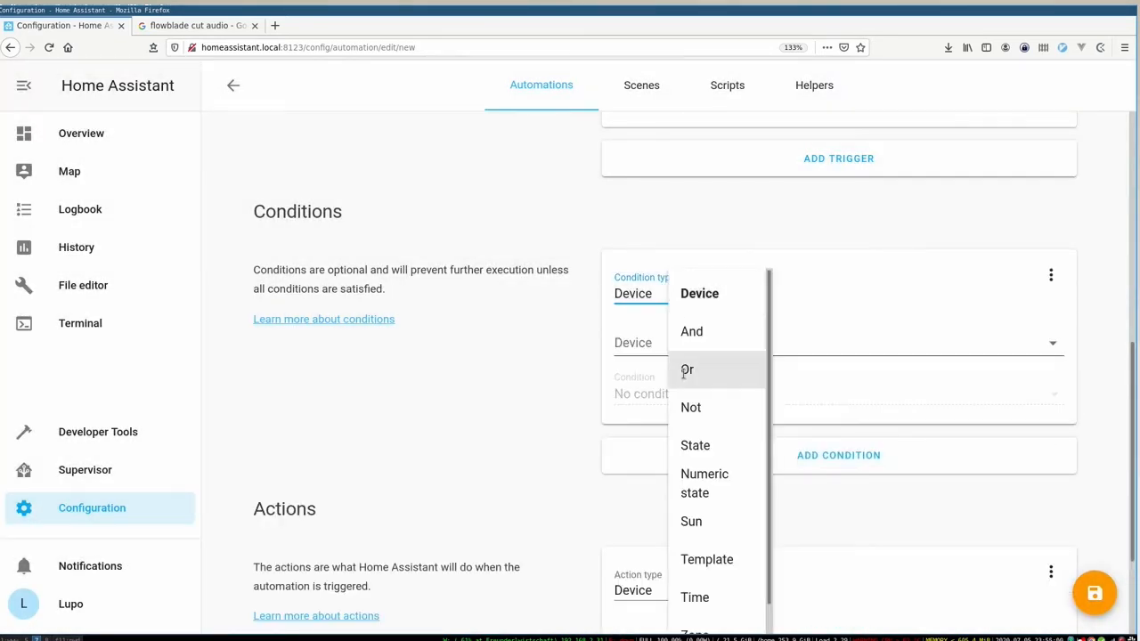
click(686, 369)
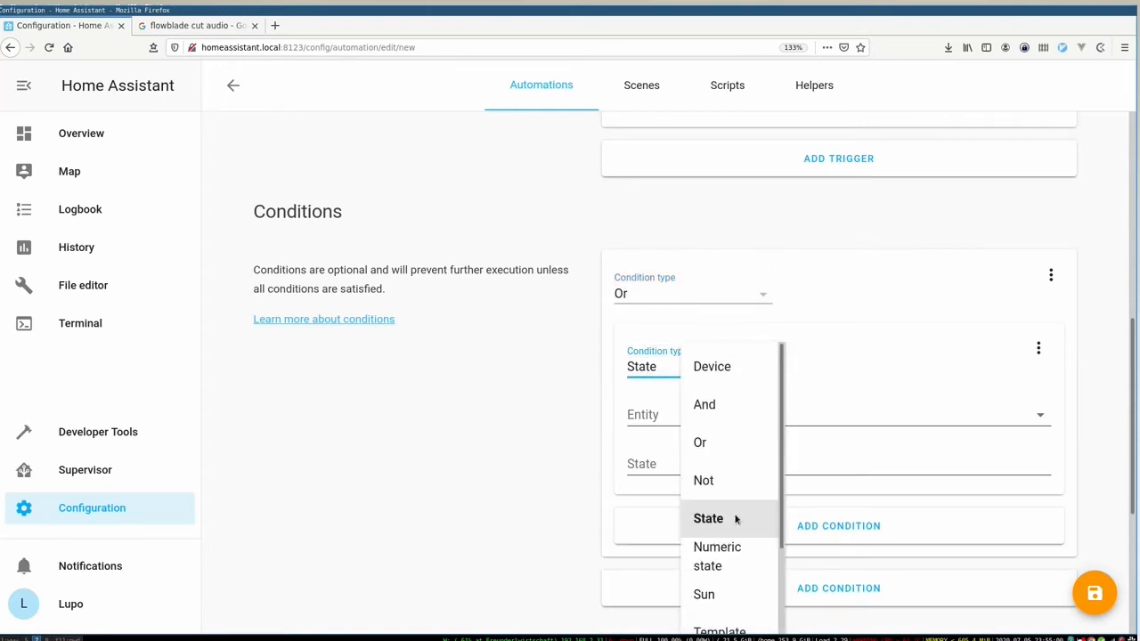
click(703, 594)
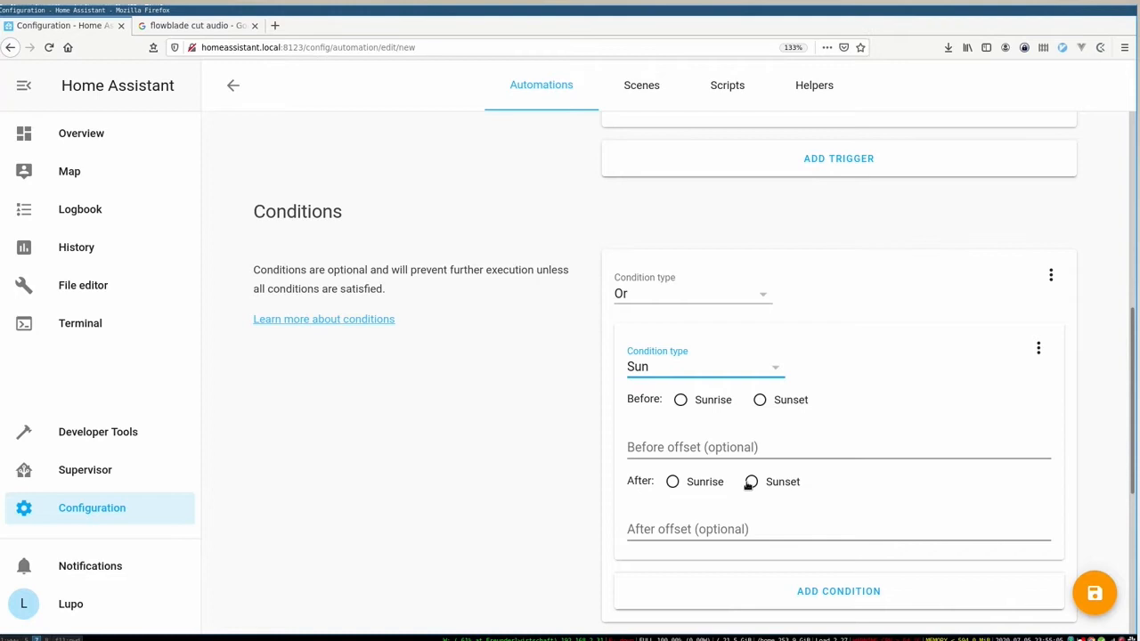
click(750, 481)
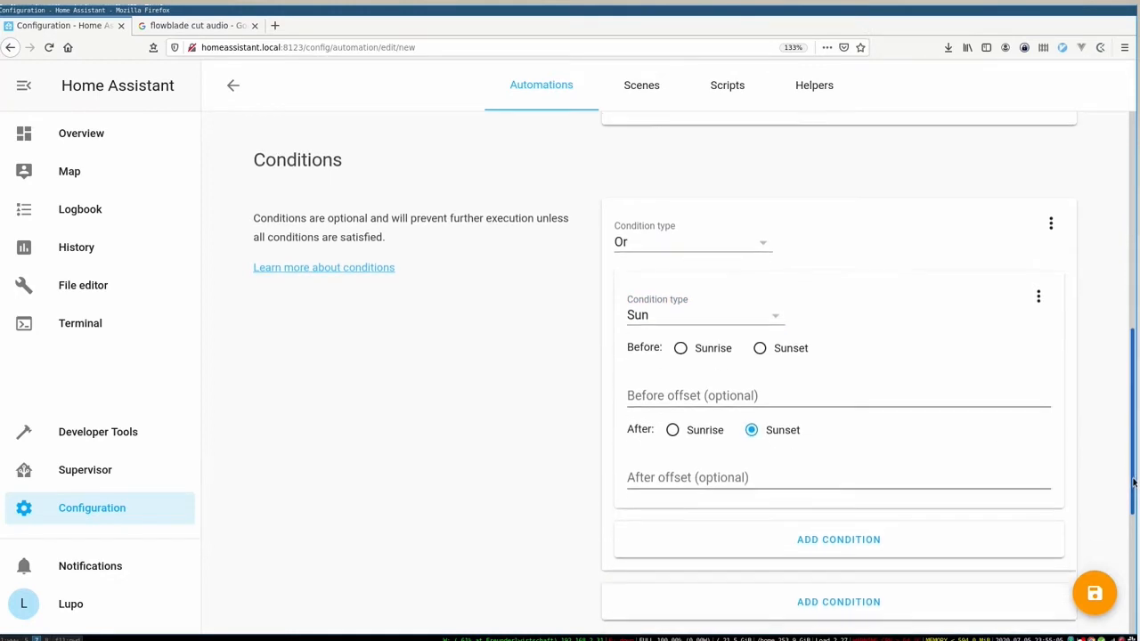
Add a second nested Sun condition and enter a -01:00:00 offset
scroll(down, 3)
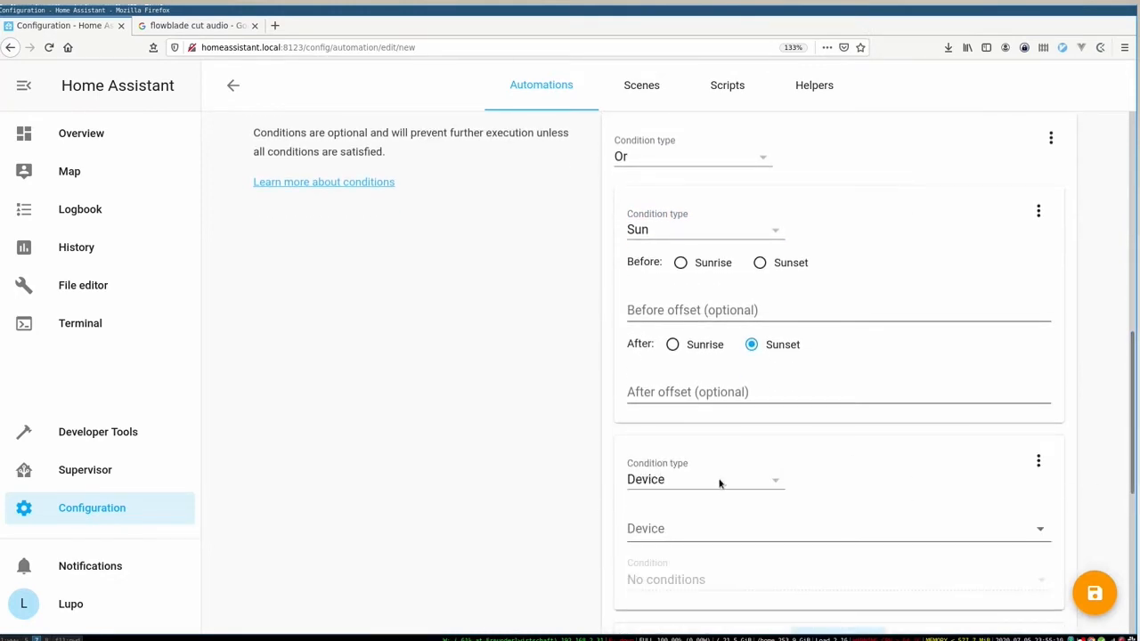
click(704, 479)
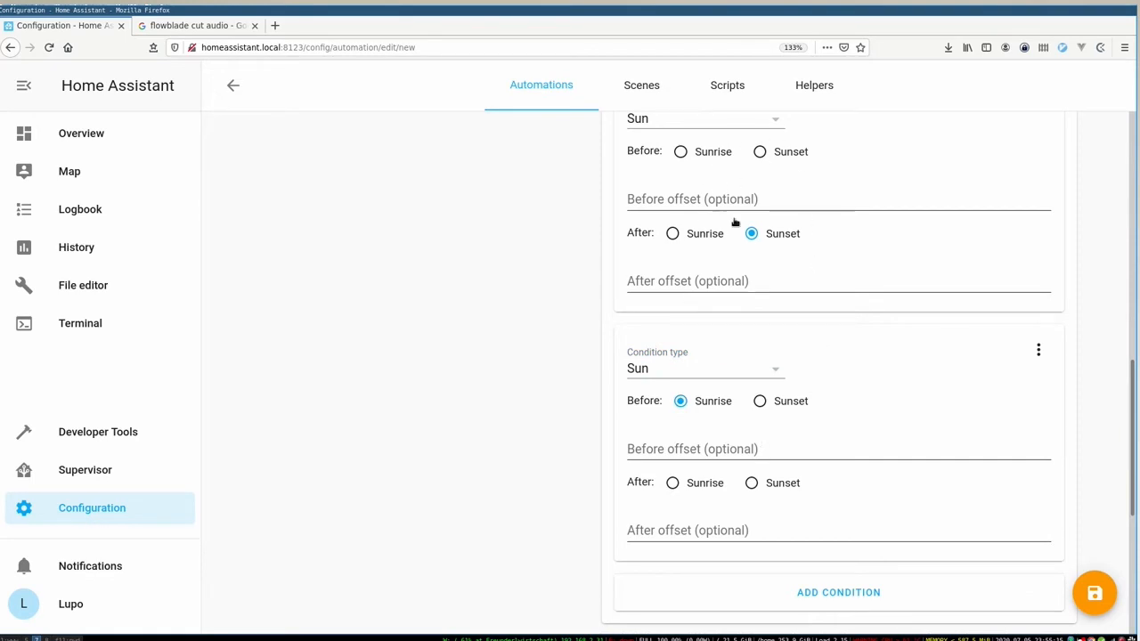
mouse_move(650, 474)
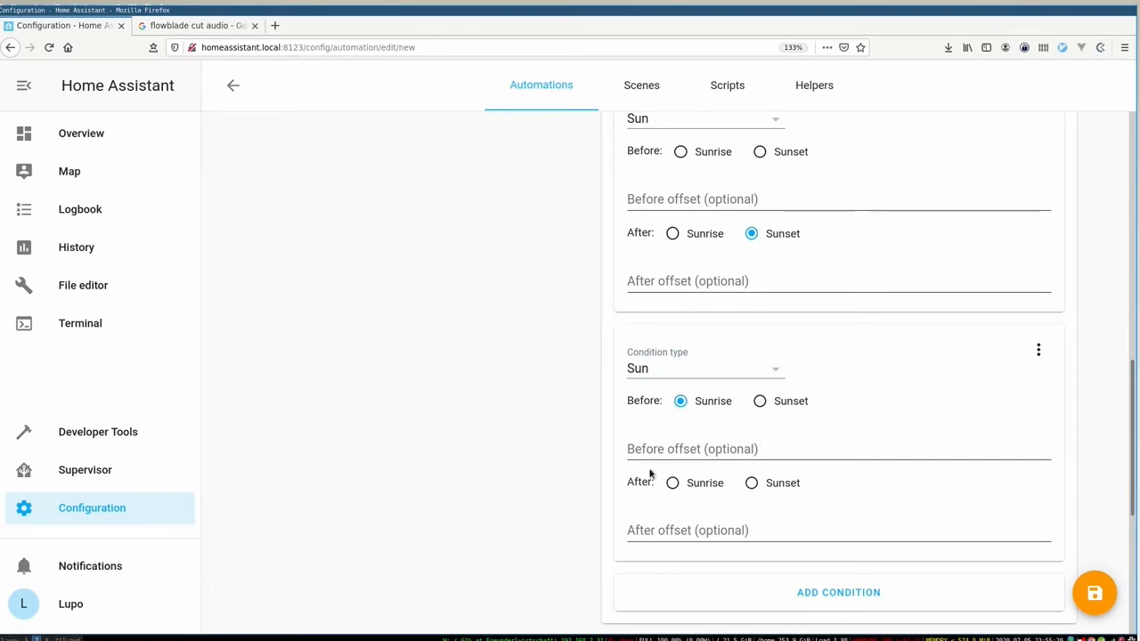
mouse_move(871, 416)
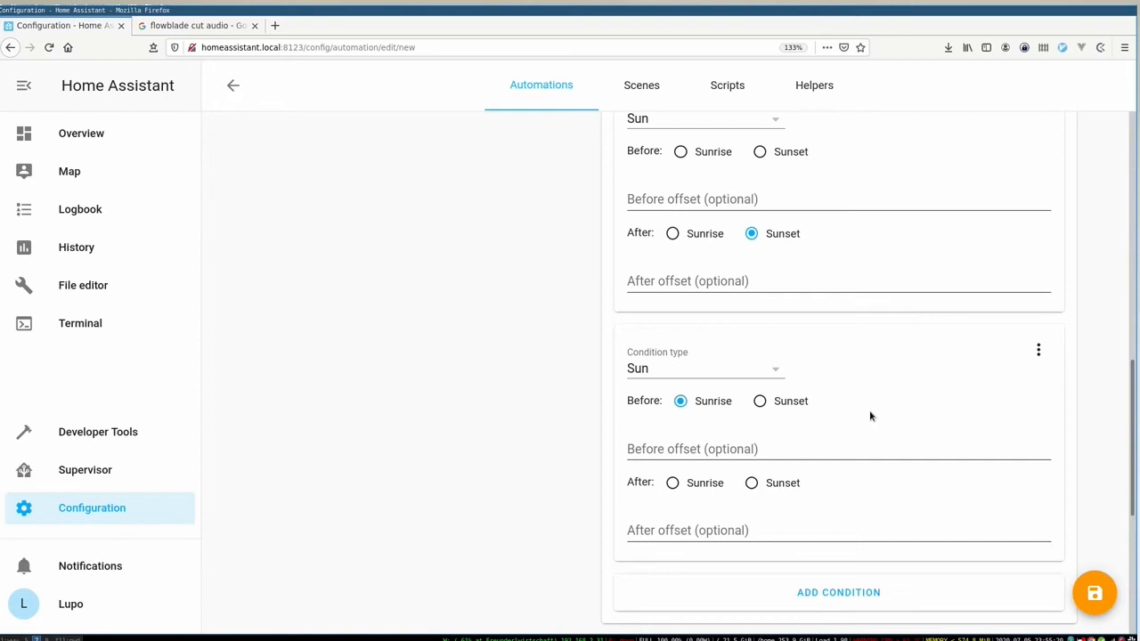
click(837, 449)
text(+01:00:00)
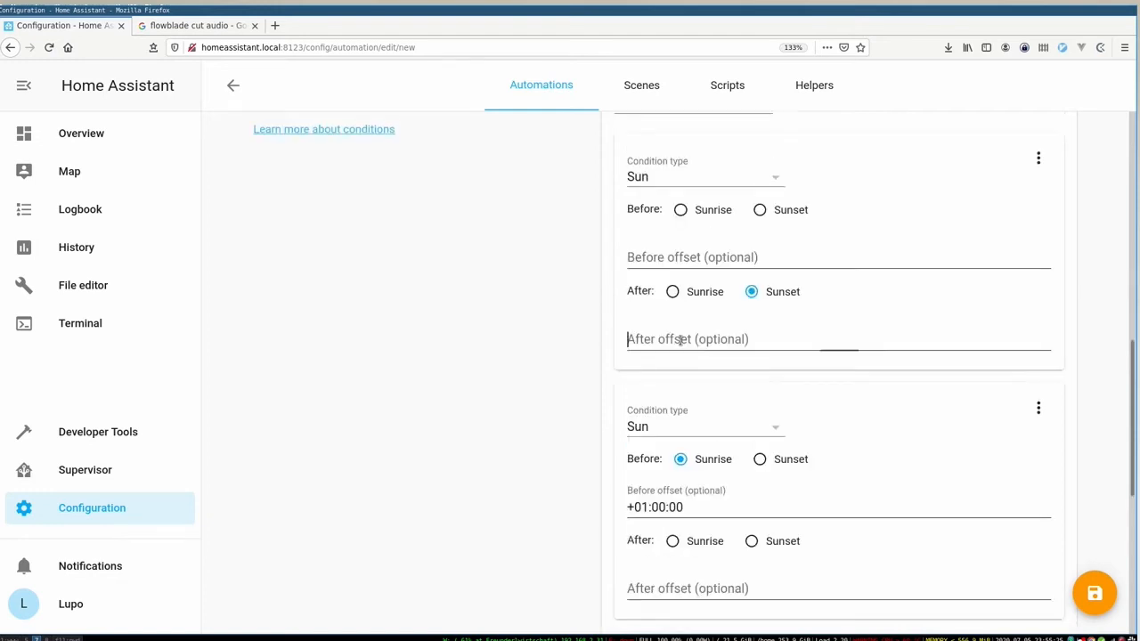
text(-01)
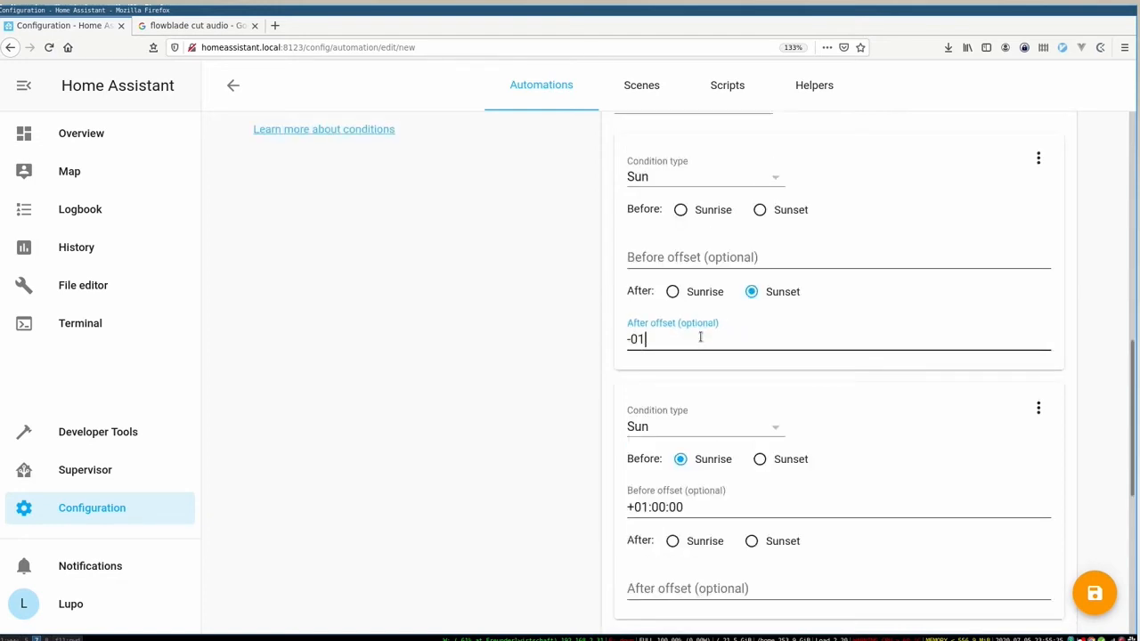
text(:00)
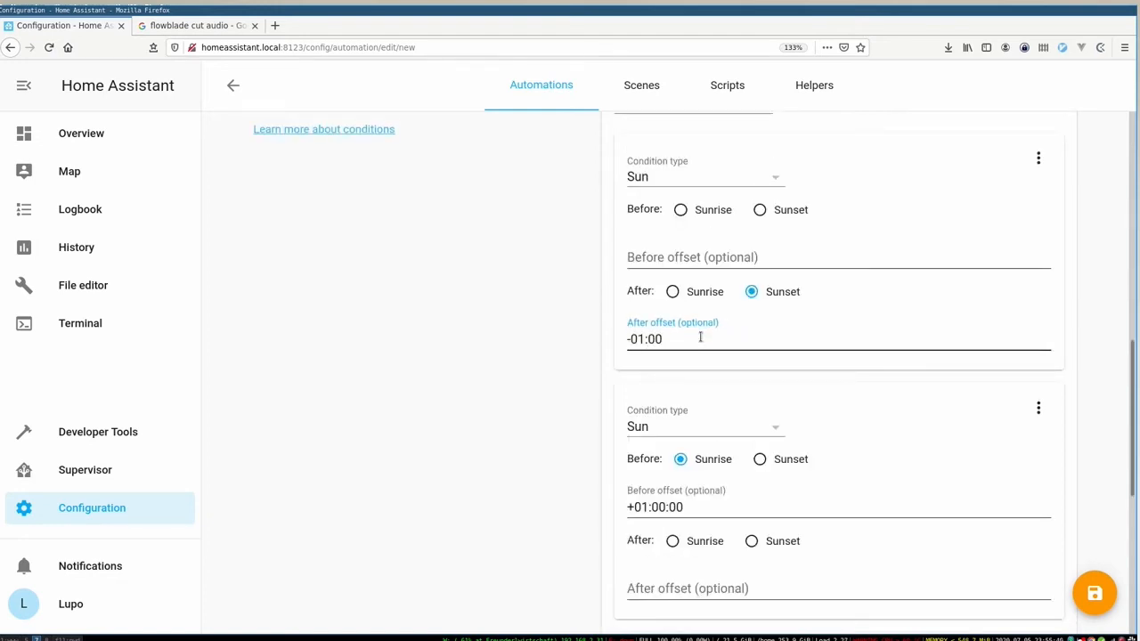
text(:00)
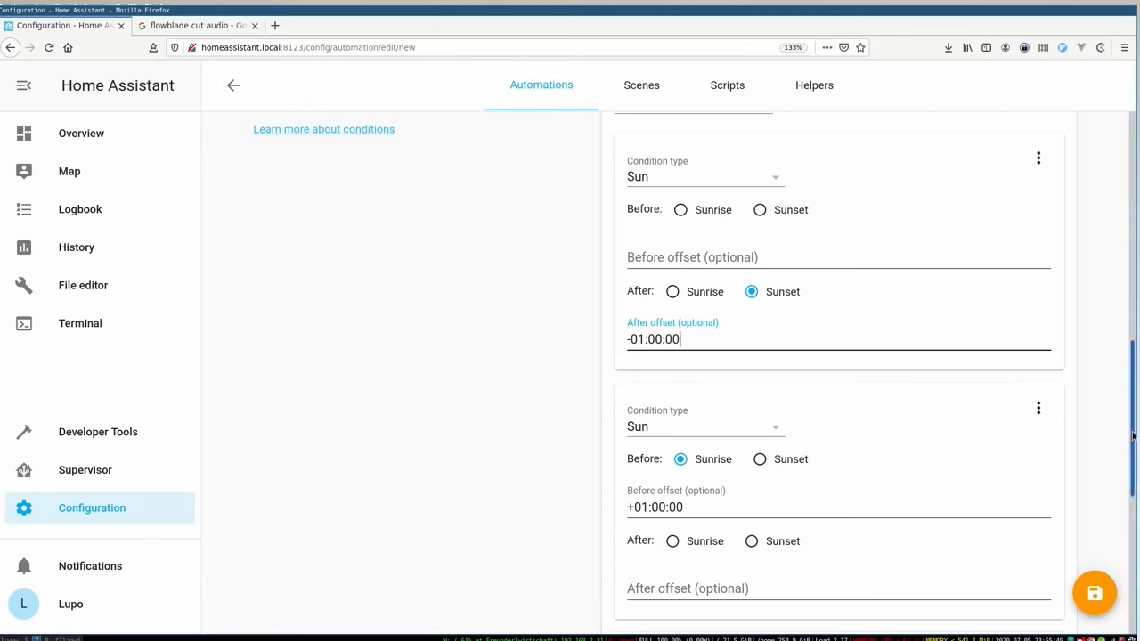
Set the first action to device corridor_light with 'Turn on corridor_light_light'
scroll(down, 3)
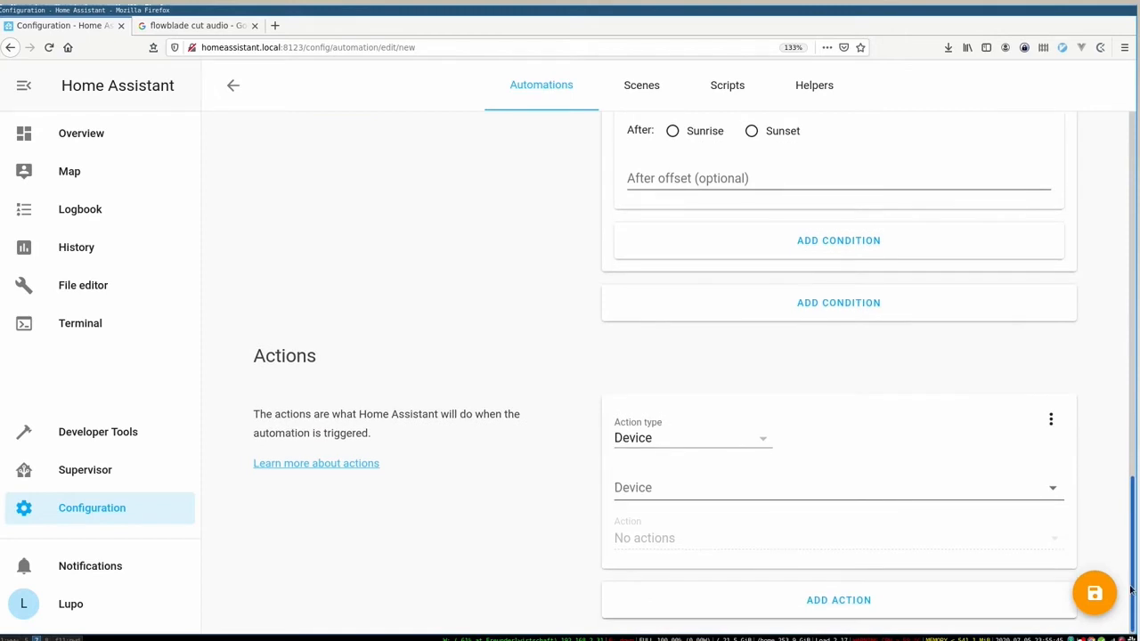
mouse_move(594, 389)
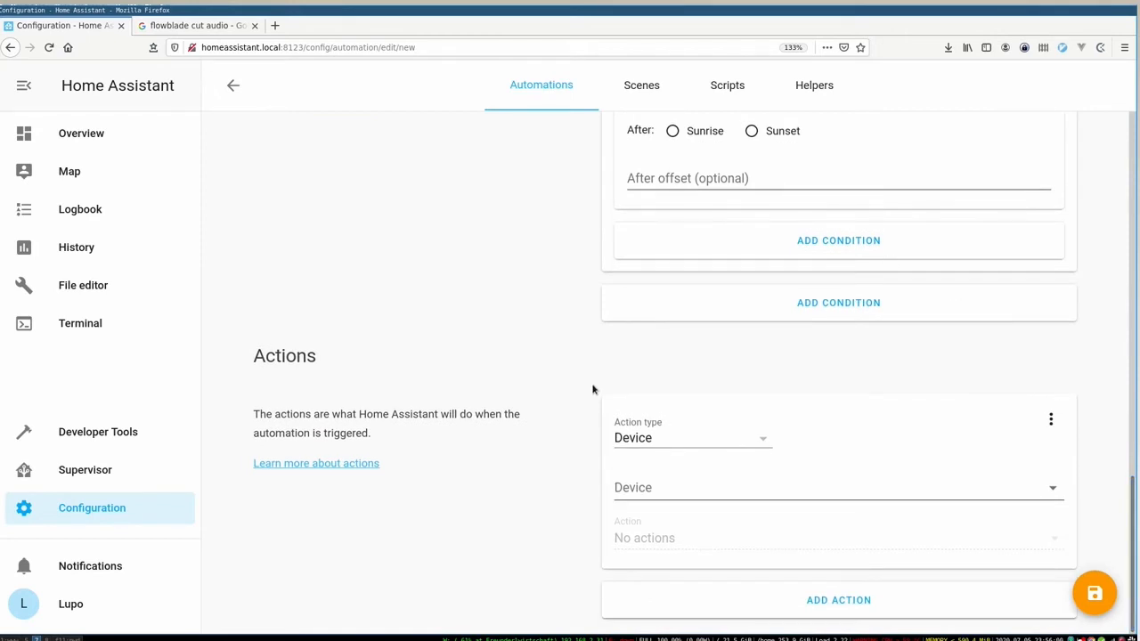
mouse_move(629, 392)
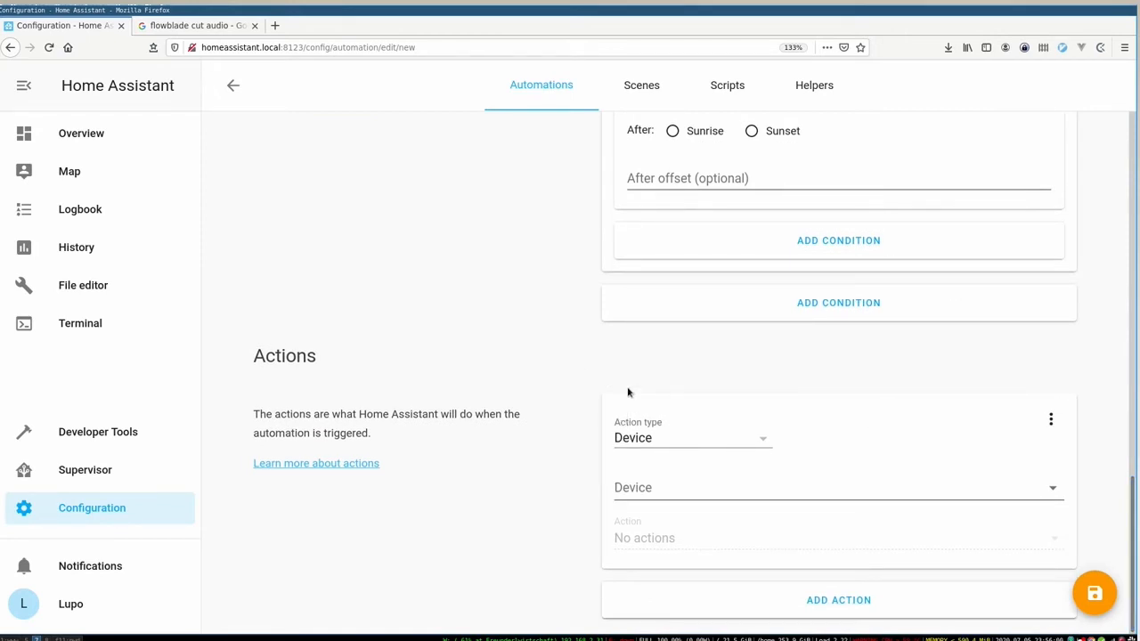
mouse_move(664, 461)
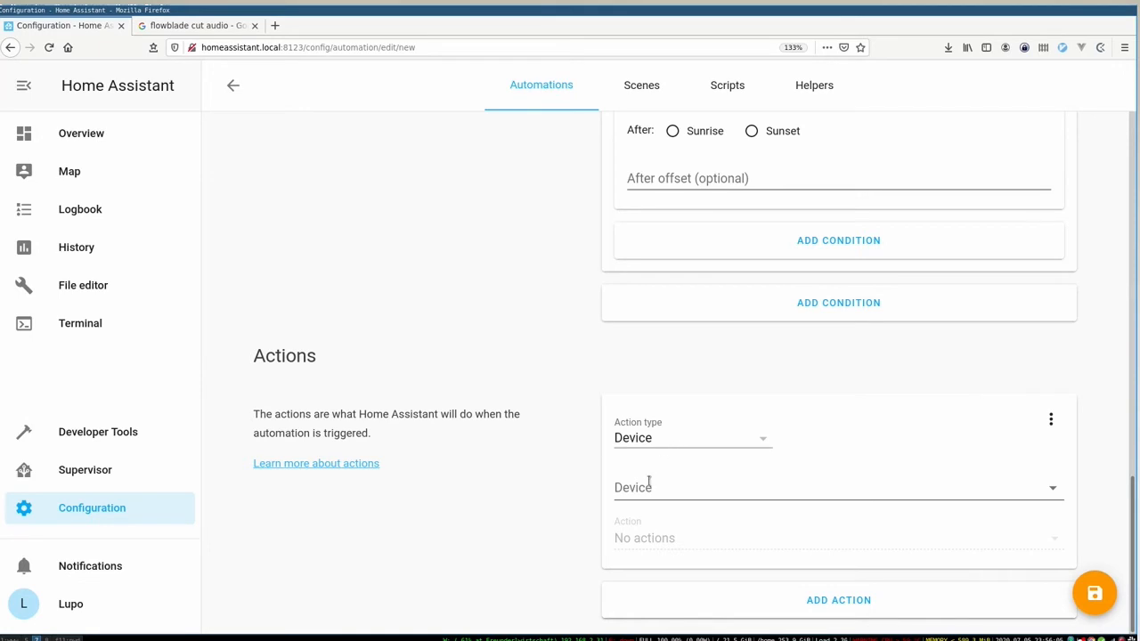
click(837, 487)
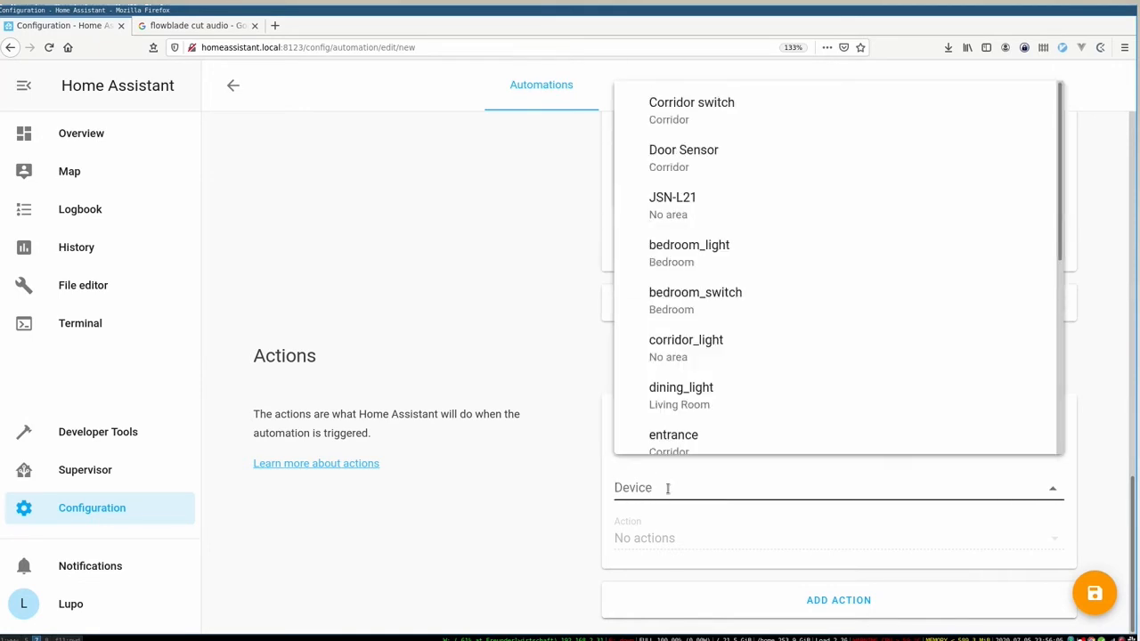
text(cor)
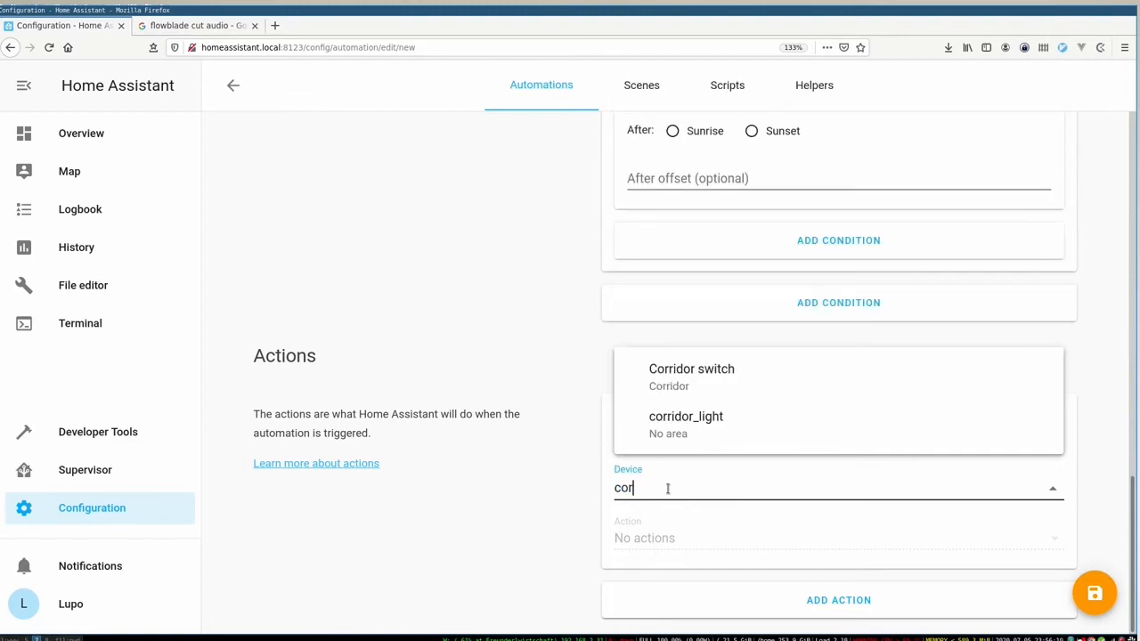
click(686, 416)
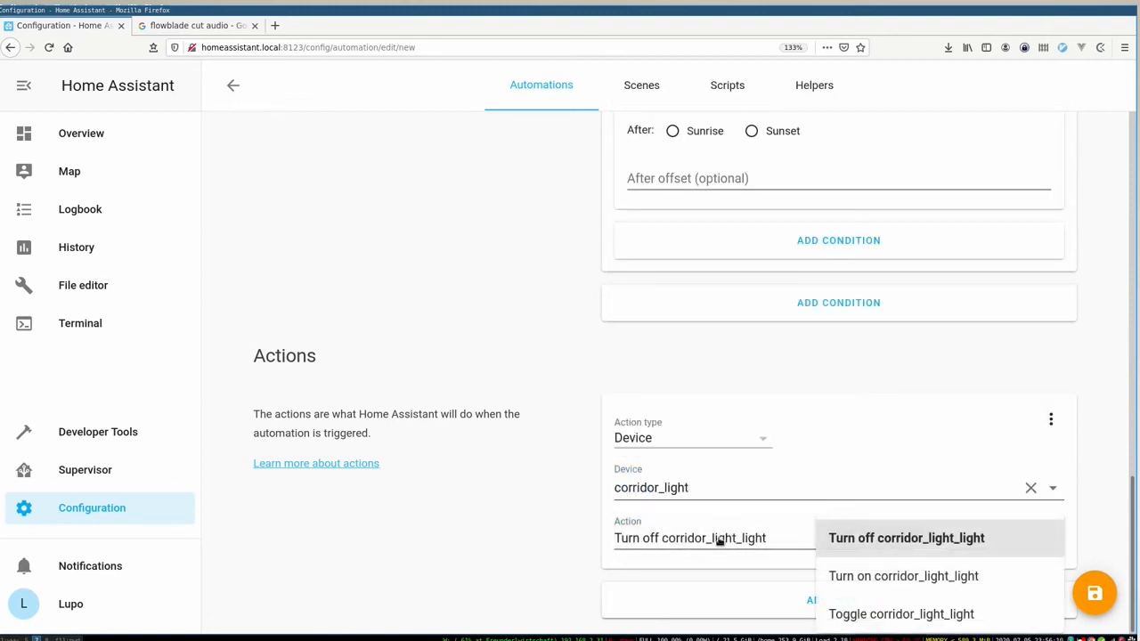
click(902, 575)
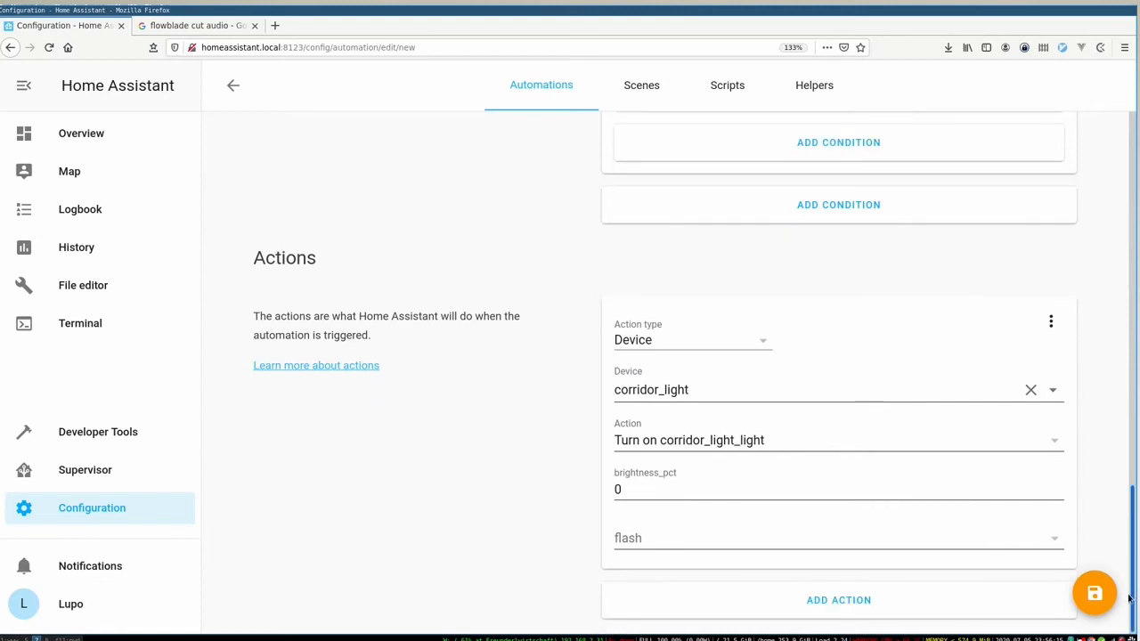
mouse_move(829, 608)
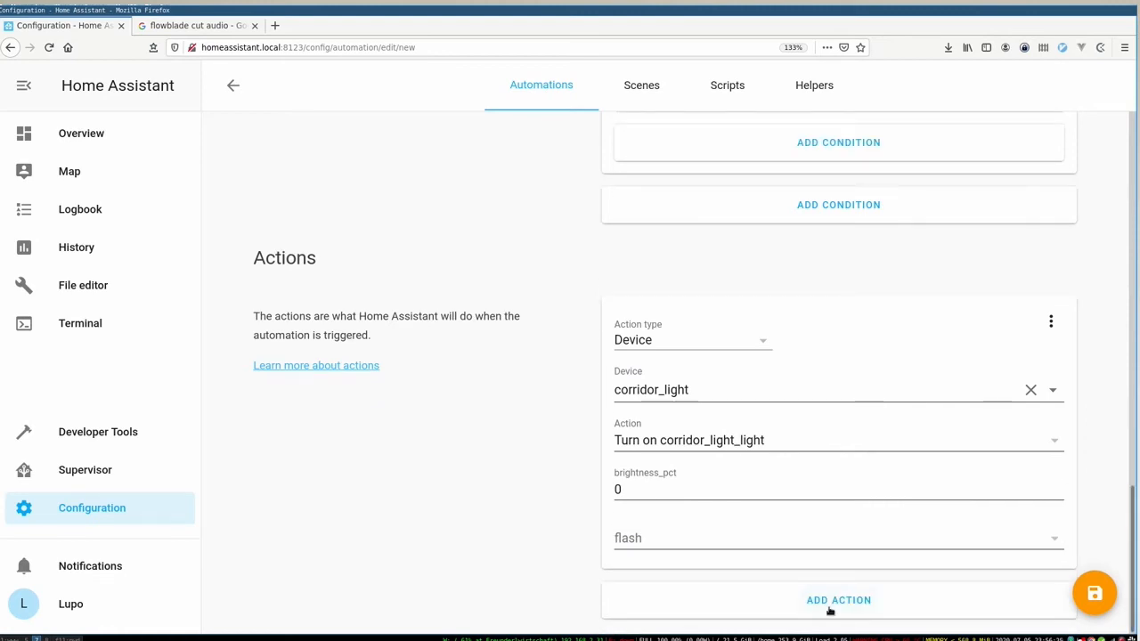
Add a second action turning on sofa_light with 'Turn on Light Sofa'
click(838, 599)
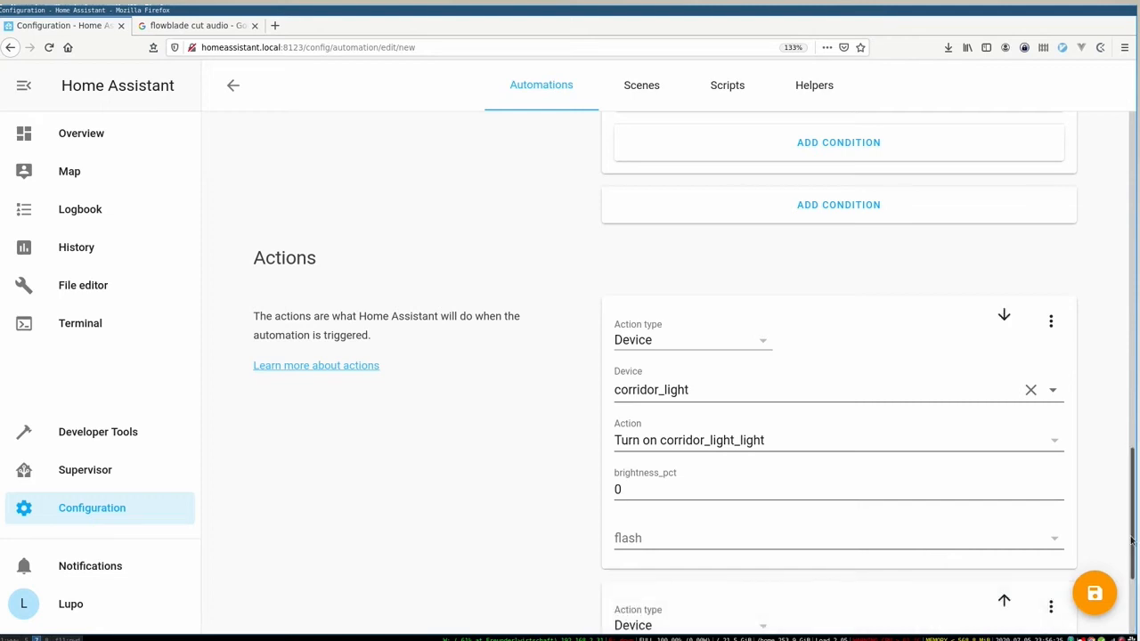
scroll(down, 3)
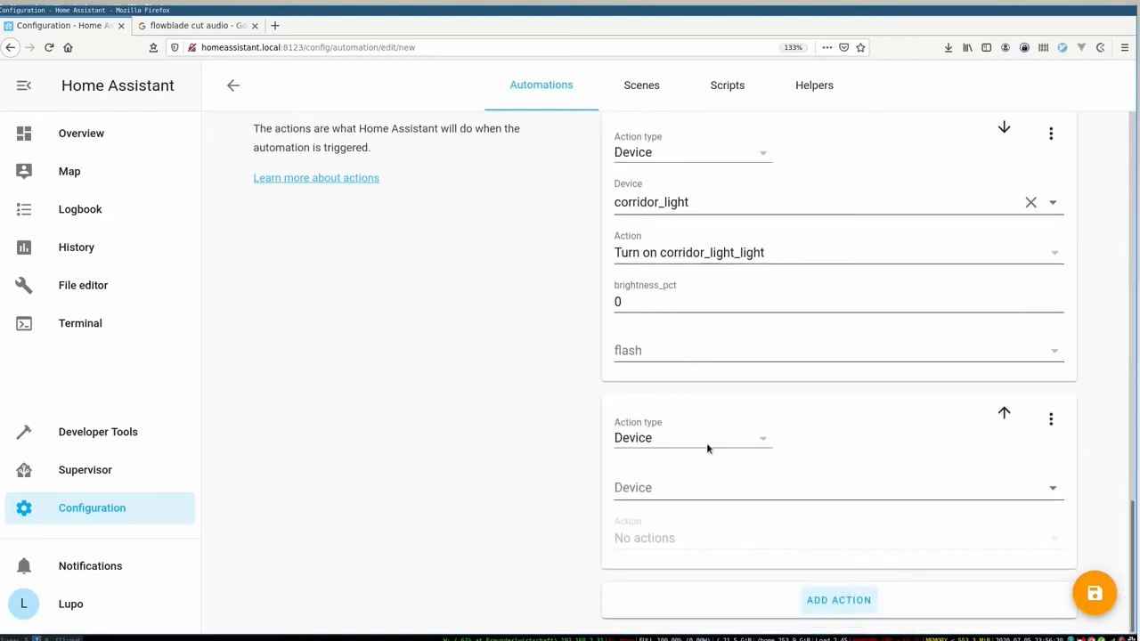
click(693, 437)
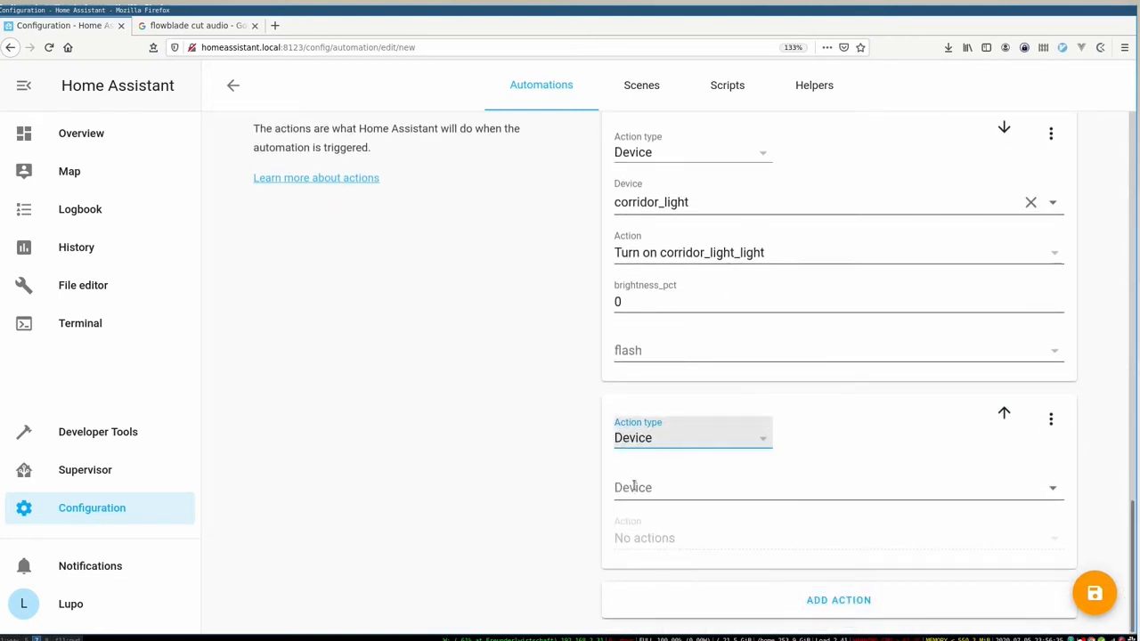
text(sofa)
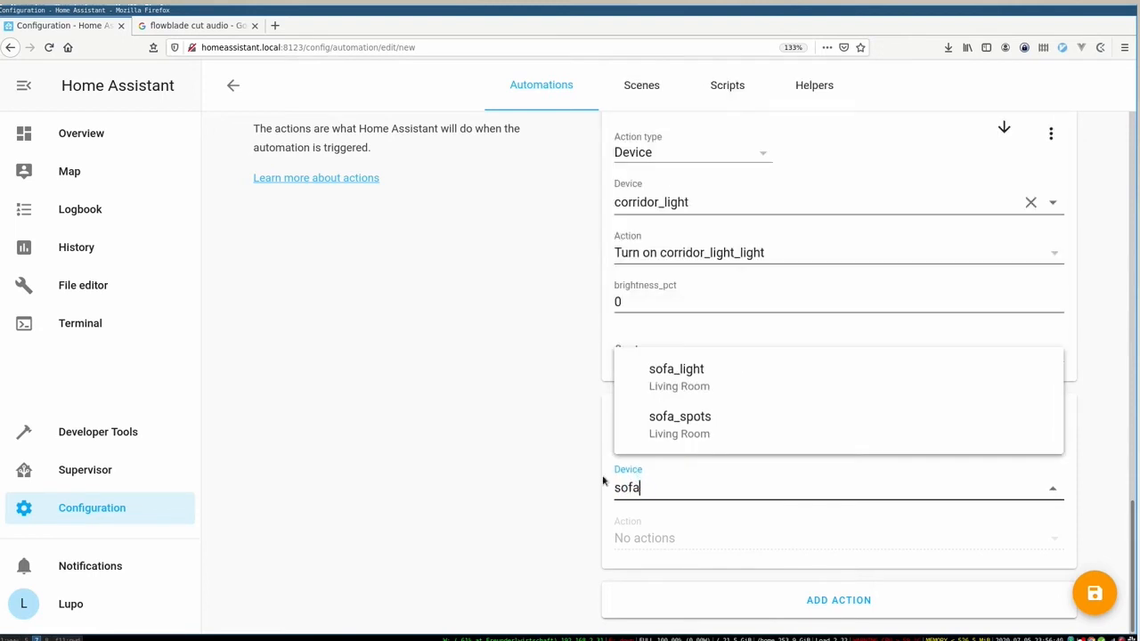
click(676, 369)
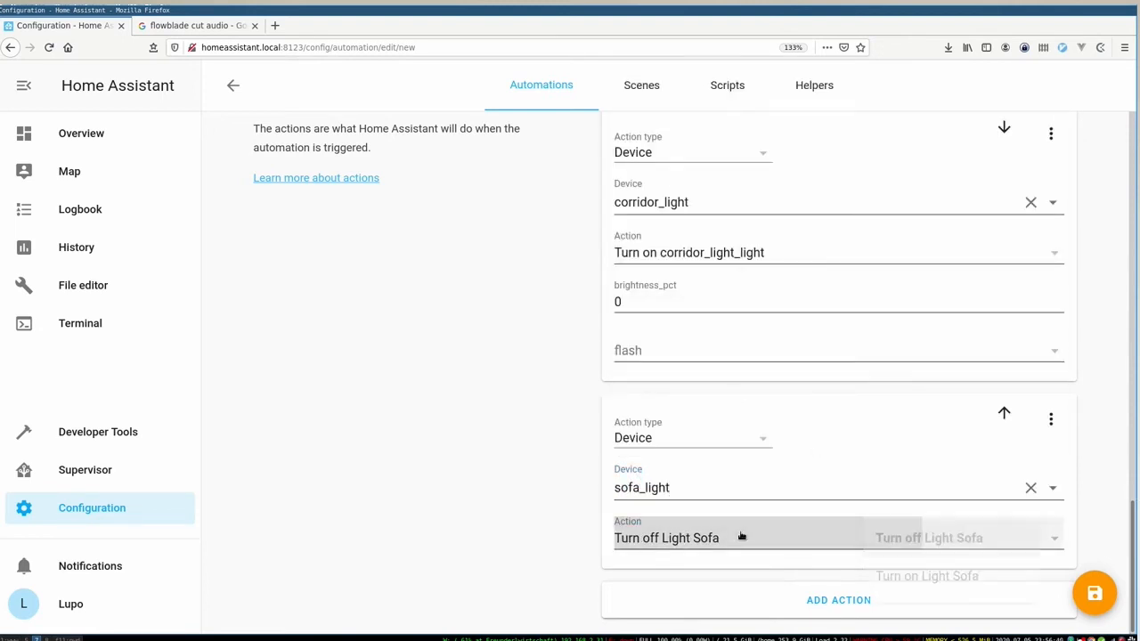
click(926, 576)
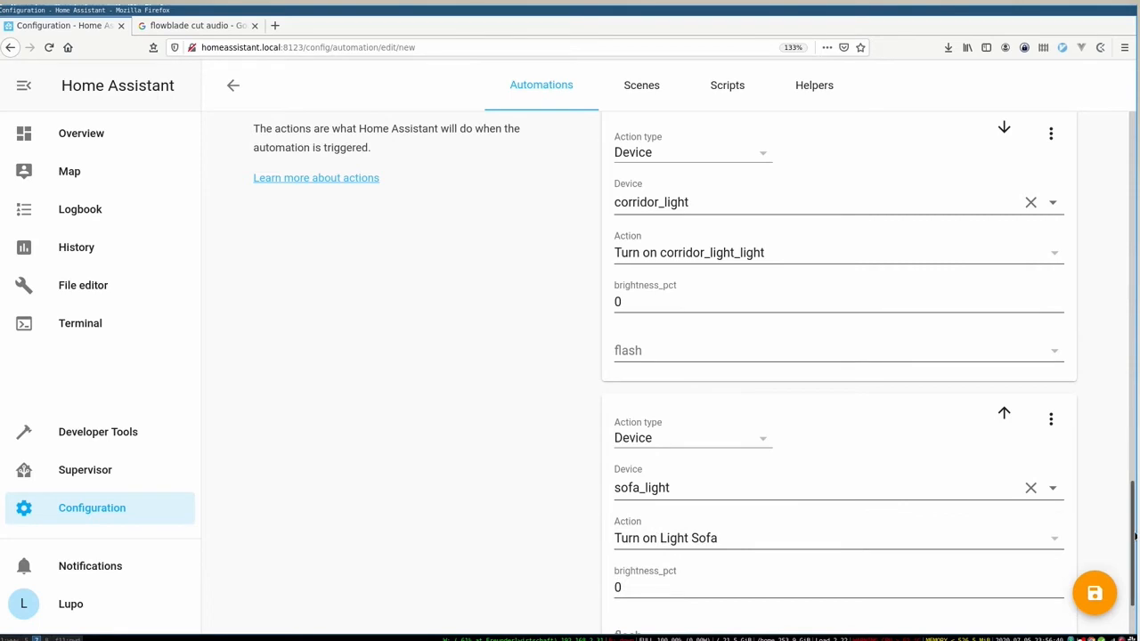
Add a final device action for corridor_light after the 00:03:00 delay
scroll(down, 3)
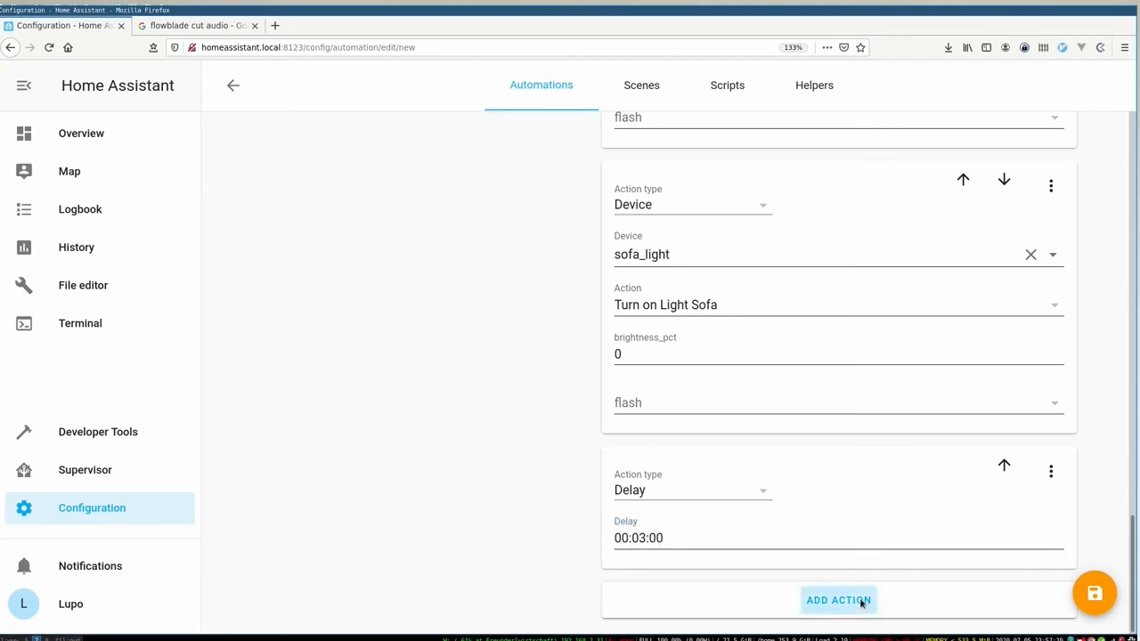
click(838, 599)
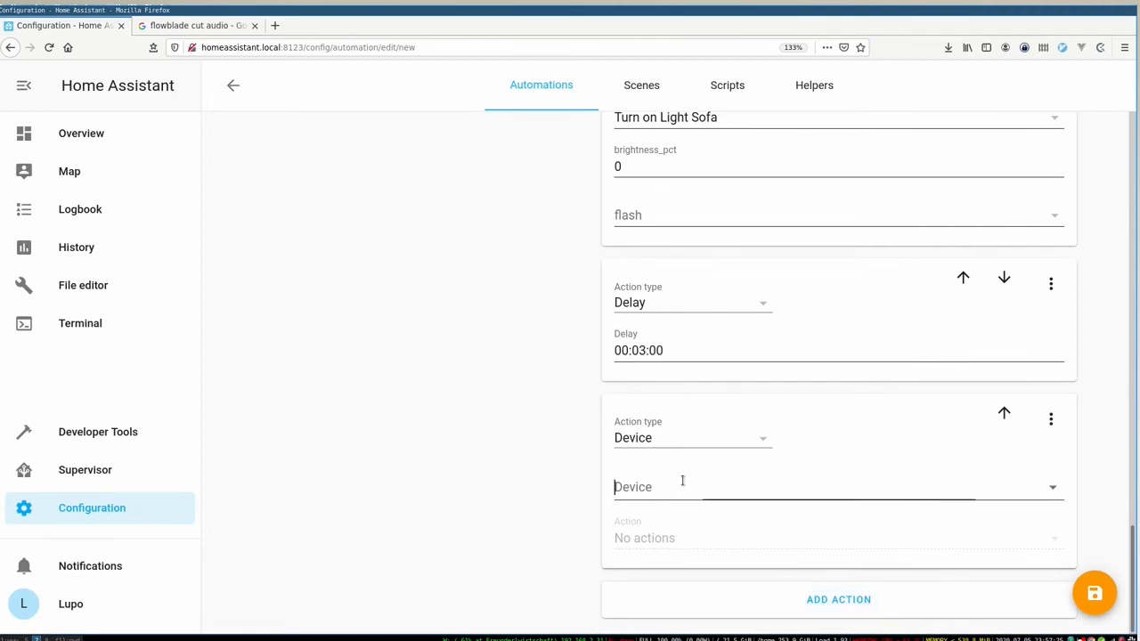
click(837, 486)
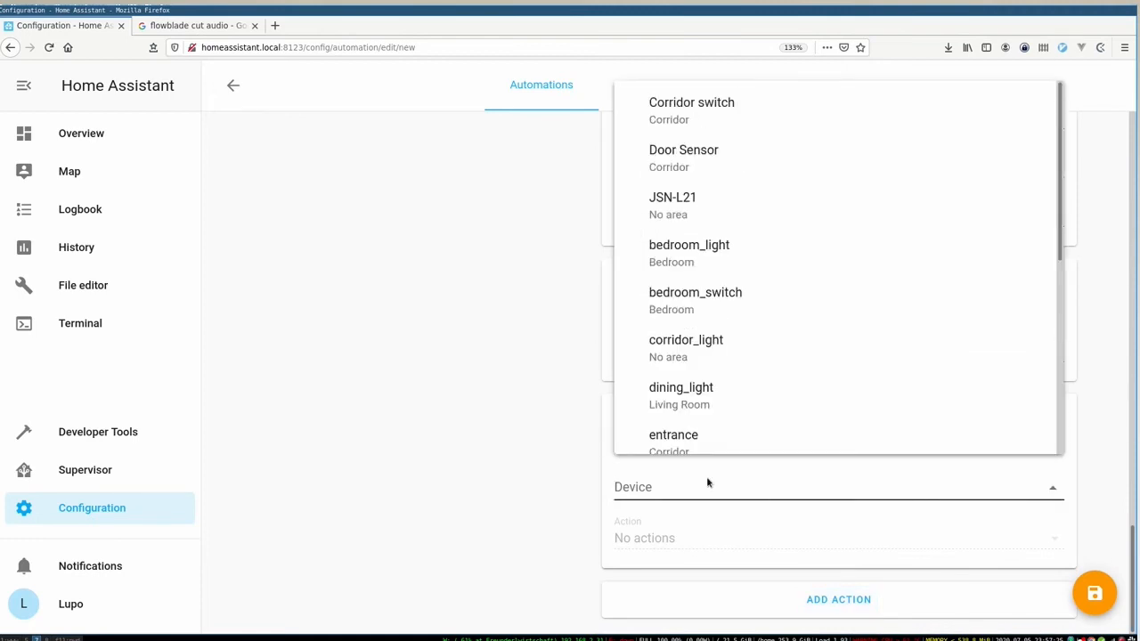
click(685, 339)
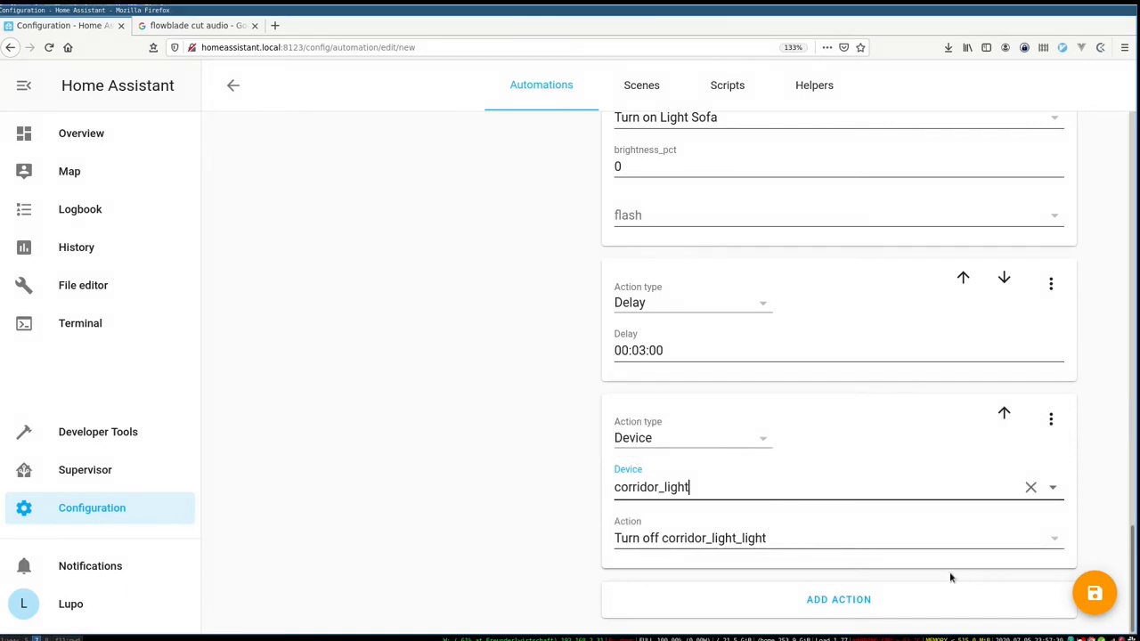